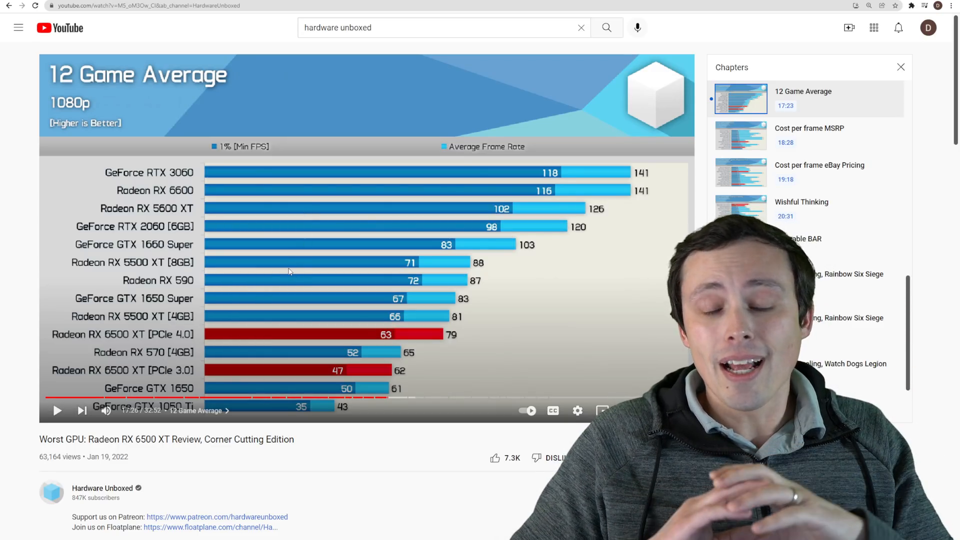
pyautogui.moveTo(170, 251)
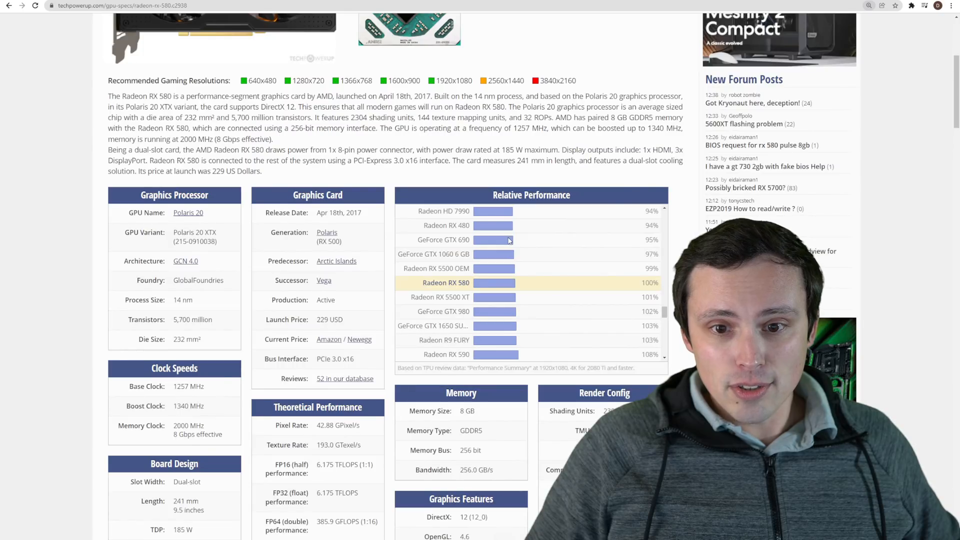
# Scroll through the RX 580's Relative Performance list to nearby cards like the GTX 1060 6GB at 97%
pyautogui.scroll(-3)
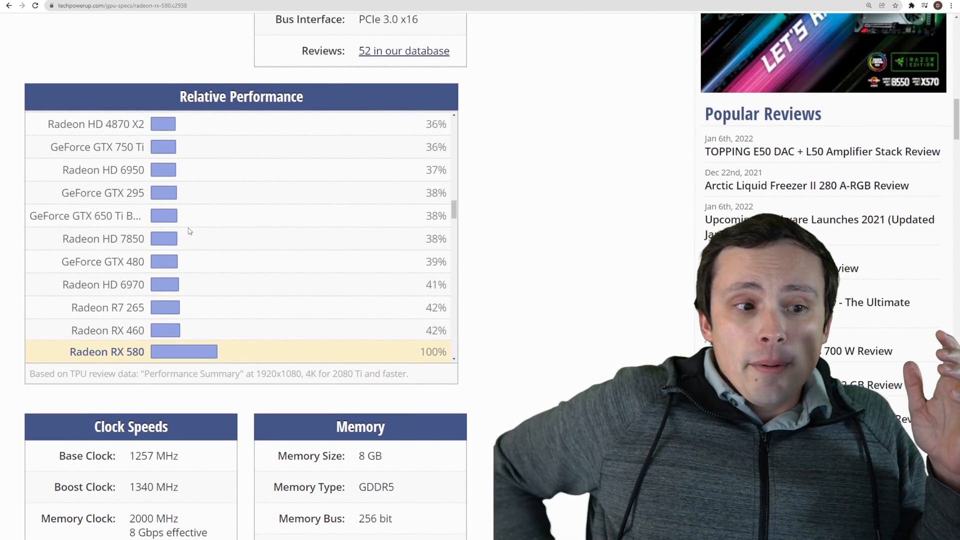
pyautogui.scroll(-3)
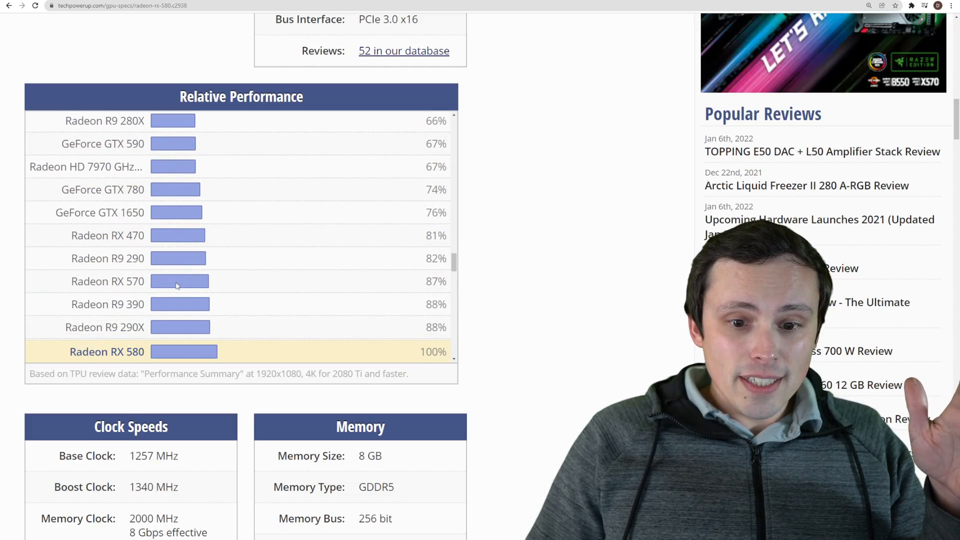
pyautogui.scroll(-3)
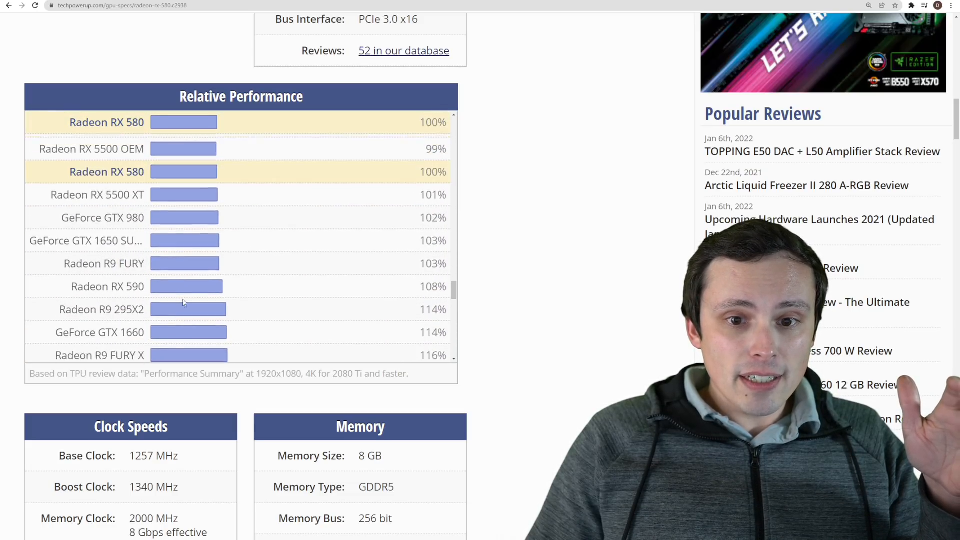
pyautogui.scroll(3)
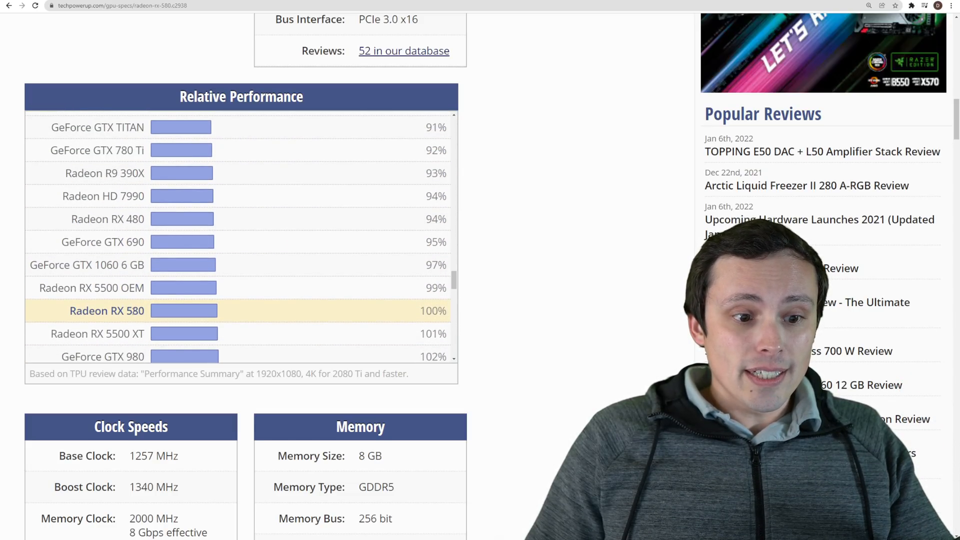
pyautogui.scroll(-3)
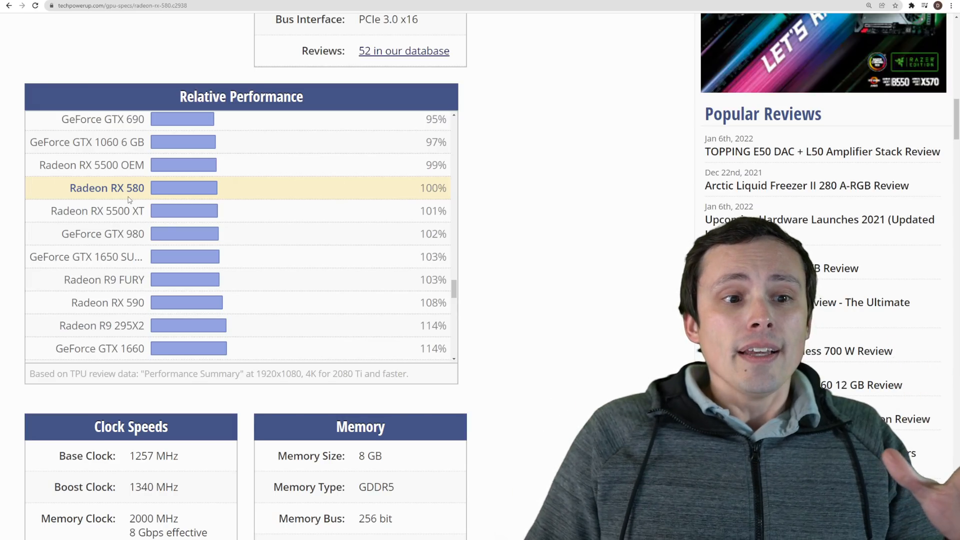
pyautogui.scroll(3)
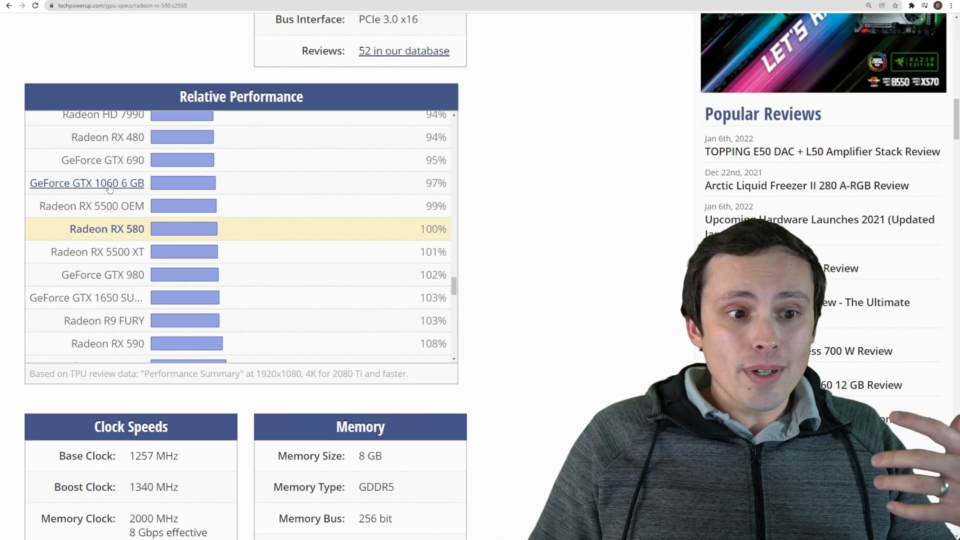
pyautogui.moveTo(136, 192)
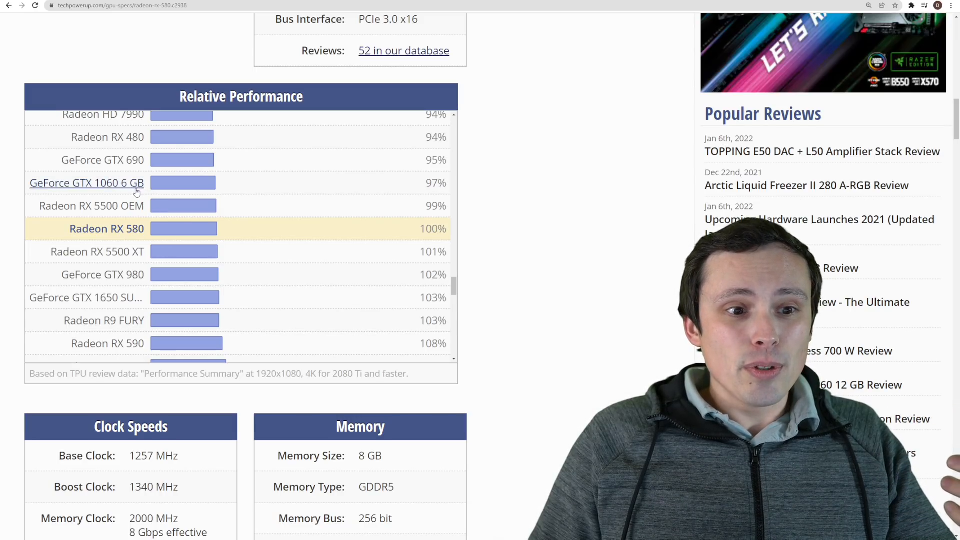
pyautogui.moveTo(147, 233)
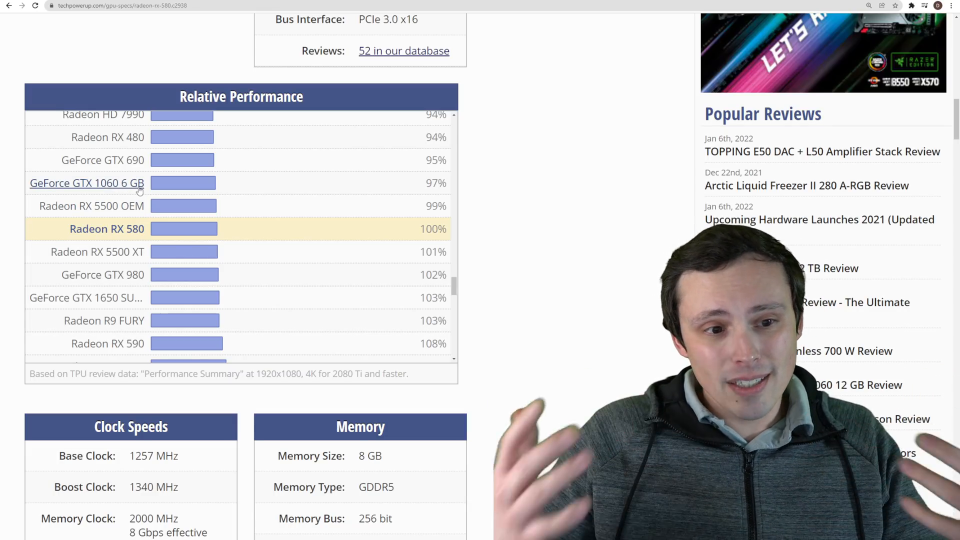
pyautogui.scroll(3)
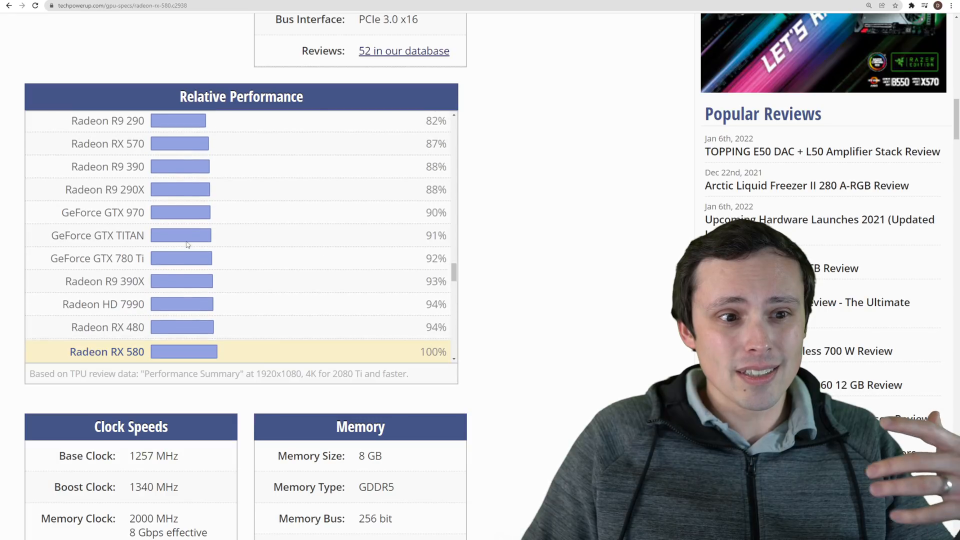
pyautogui.scroll(3)
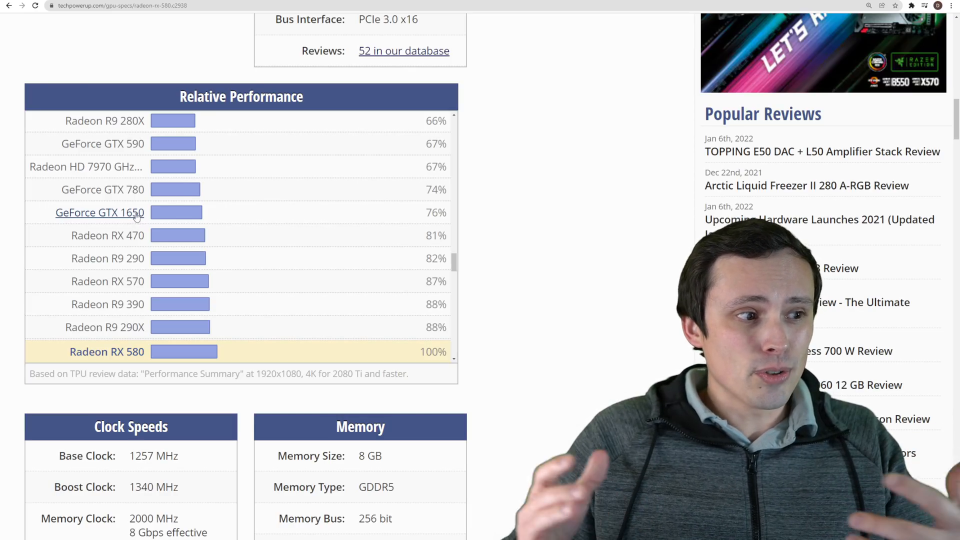
pyautogui.scroll(3)
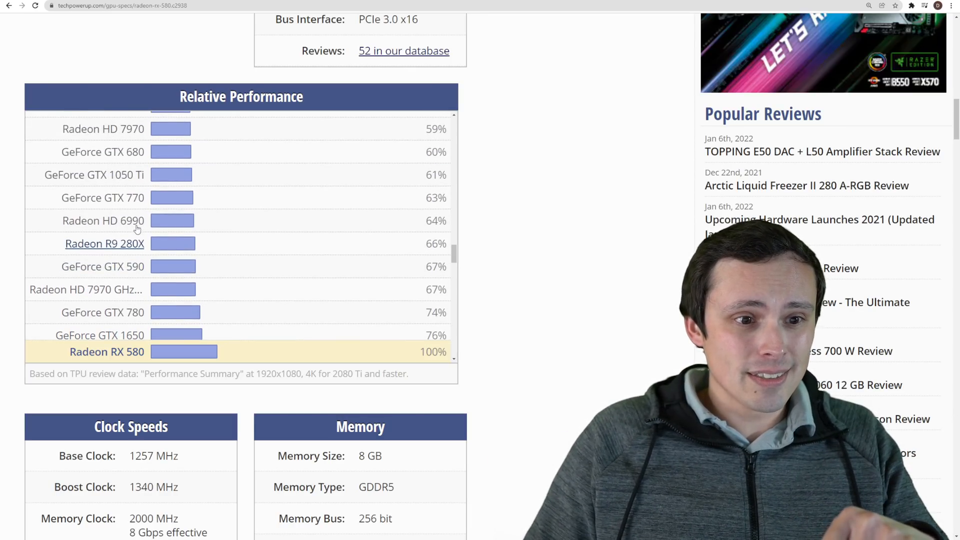
pyautogui.scroll(3)
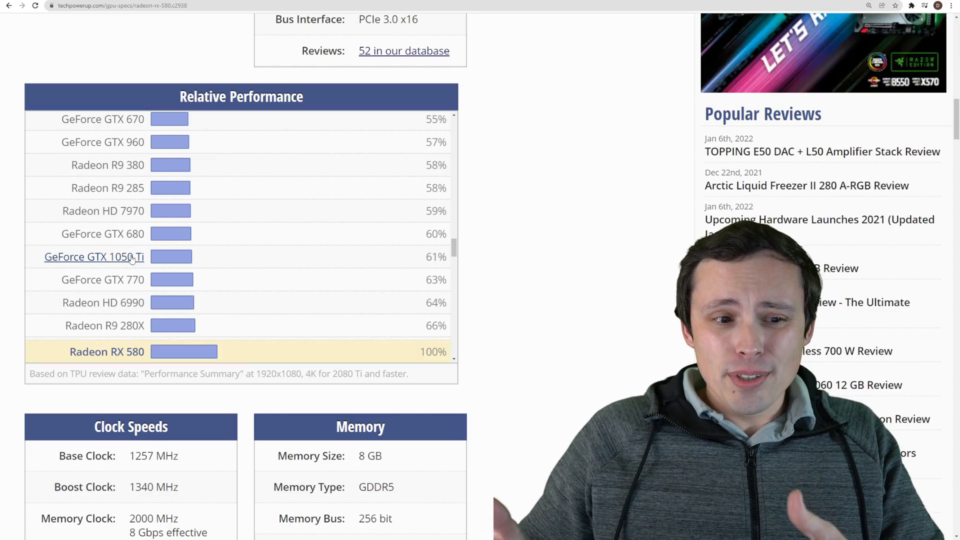
pyautogui.moveTo(153, 255)
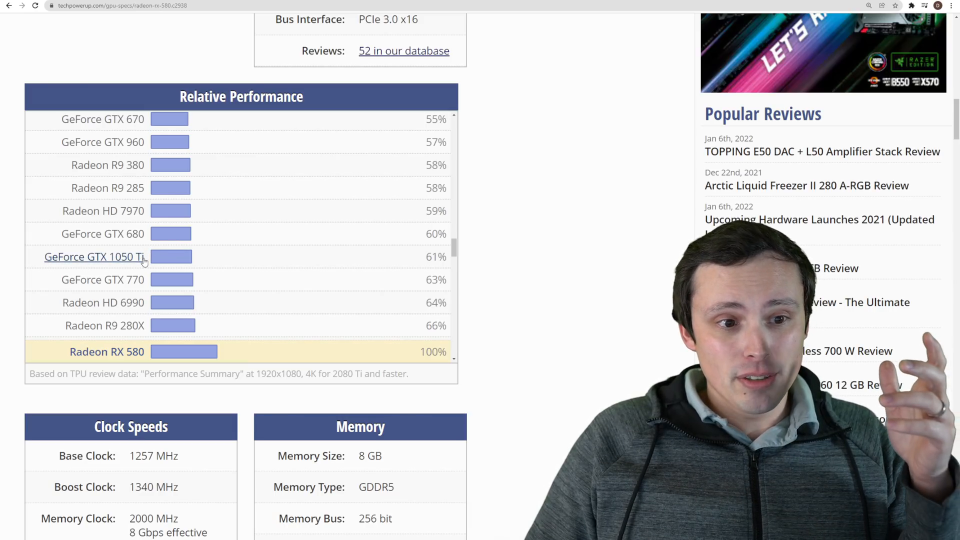
pyautogui.scroll(3)
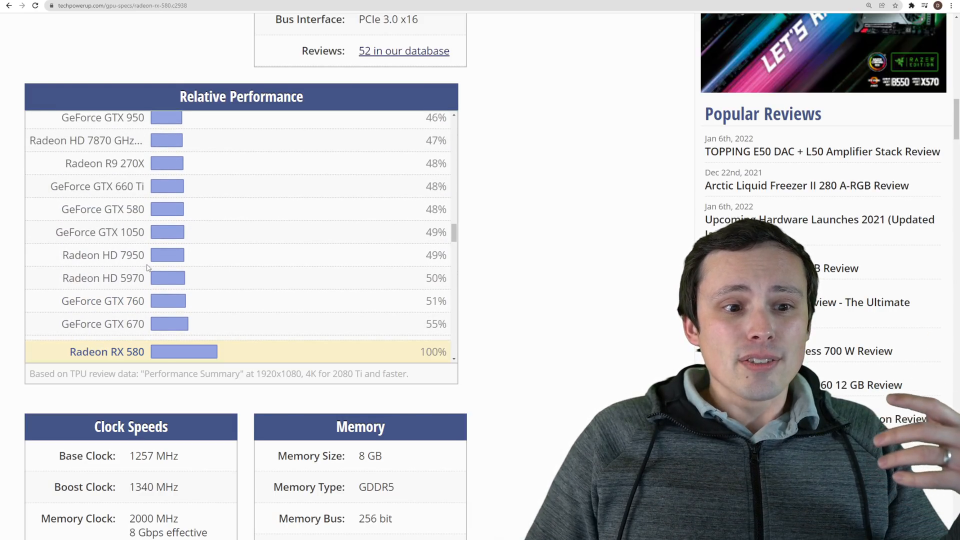
pyautogui.scroll(3)
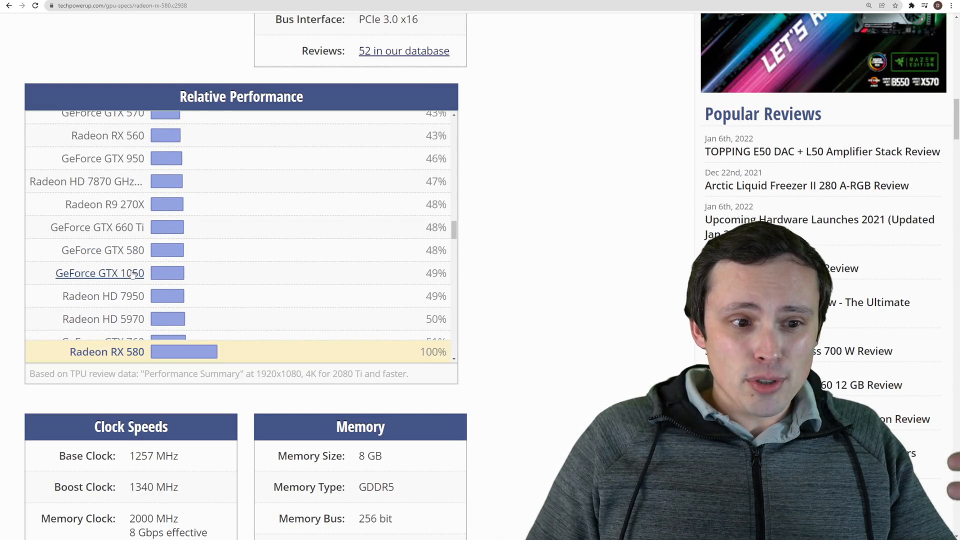
pyautogui.scroll(3)
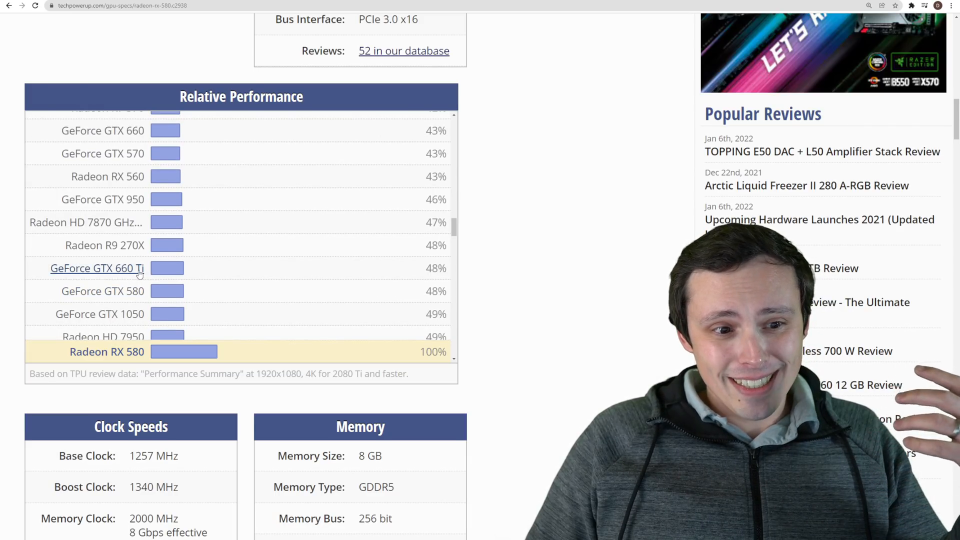
pyautogui.scroll(3)
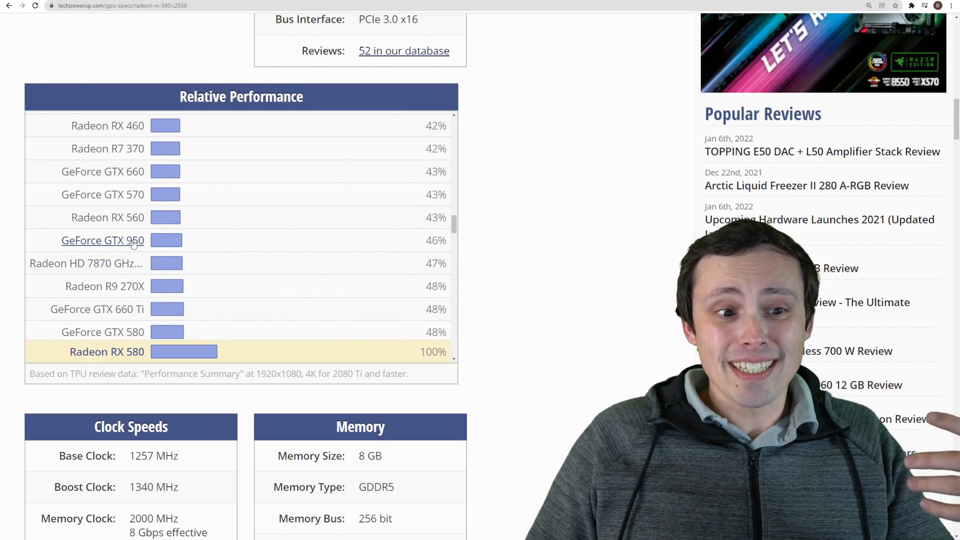
pyautogui.scroll(3)
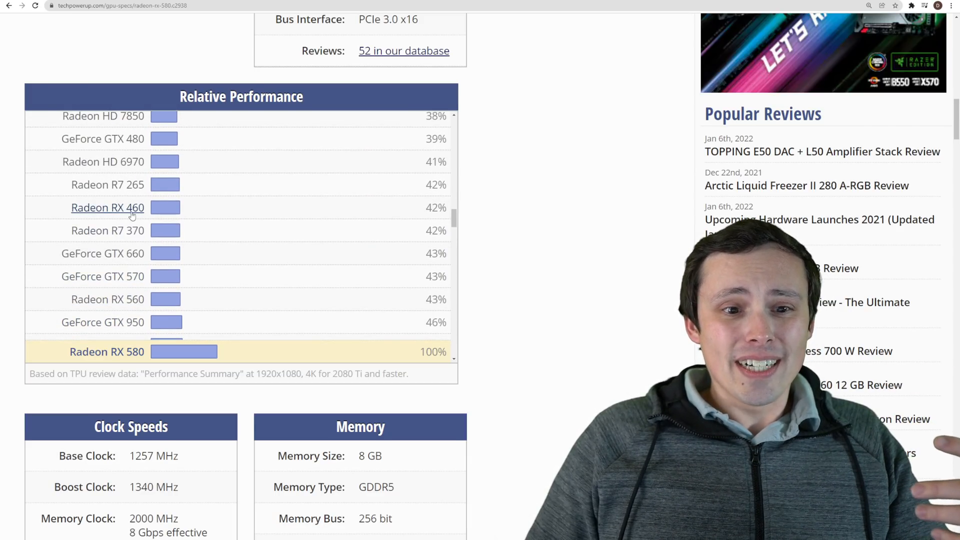
pyautogui.moveTo(246, 239)
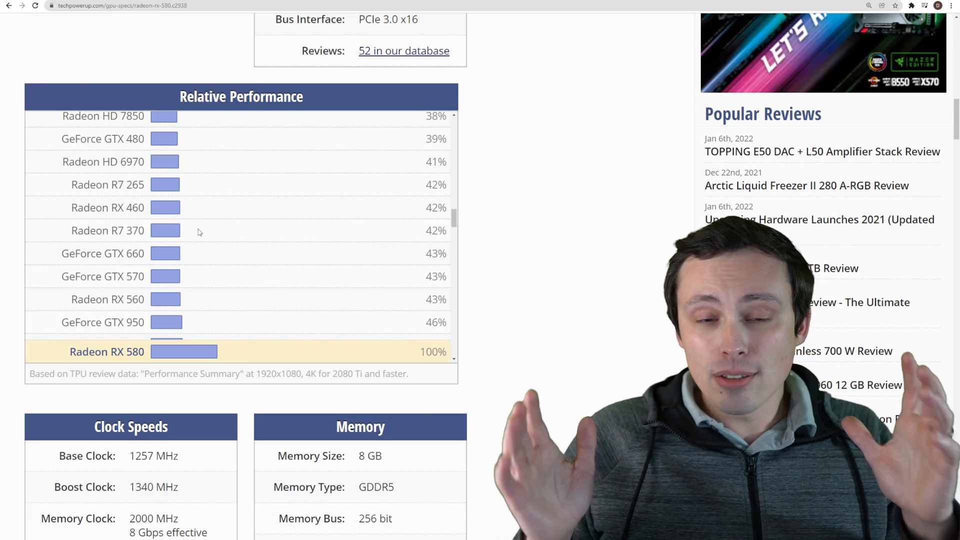
pyautogui.moveTo(340, 223)
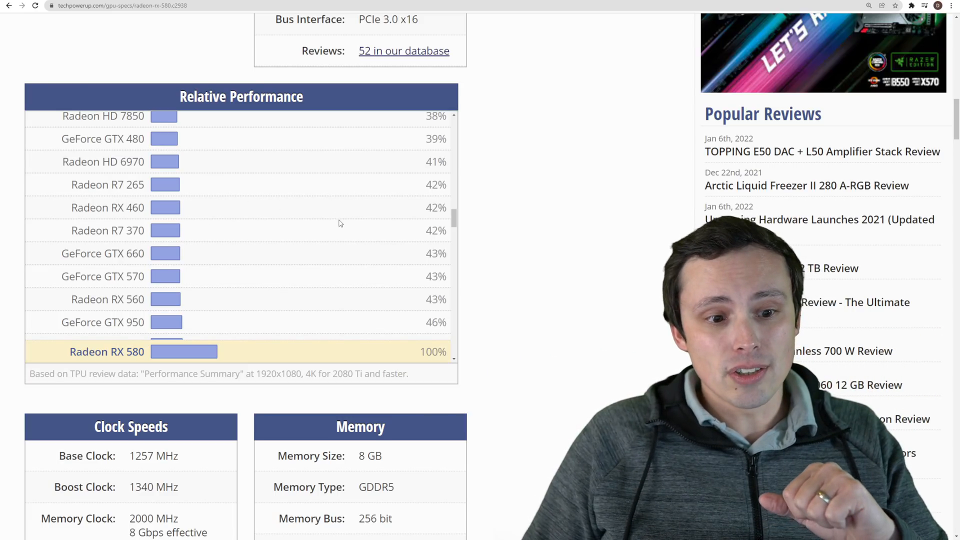
pyautogui.scroll(-3)
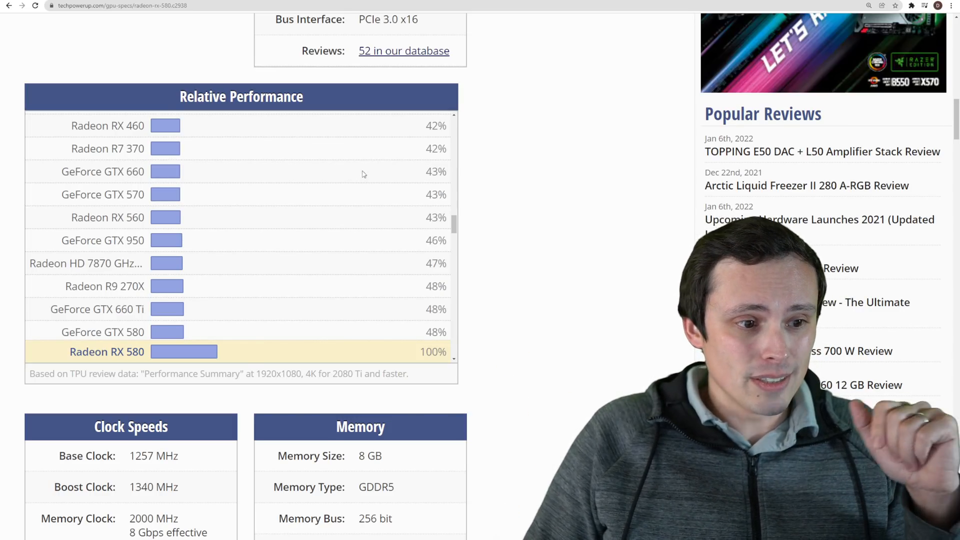
pyautogui.moveTo(320, 185)
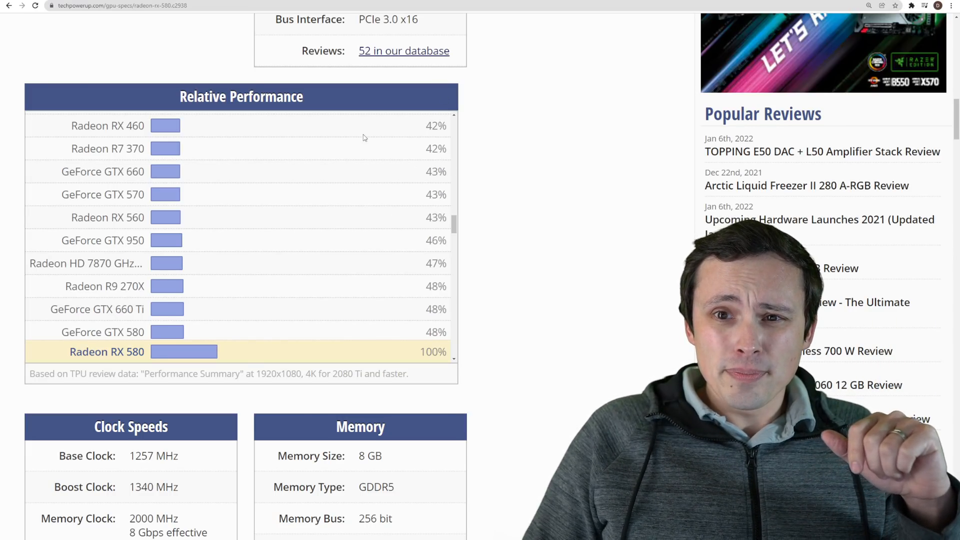
pyautogui.scroll(-3)
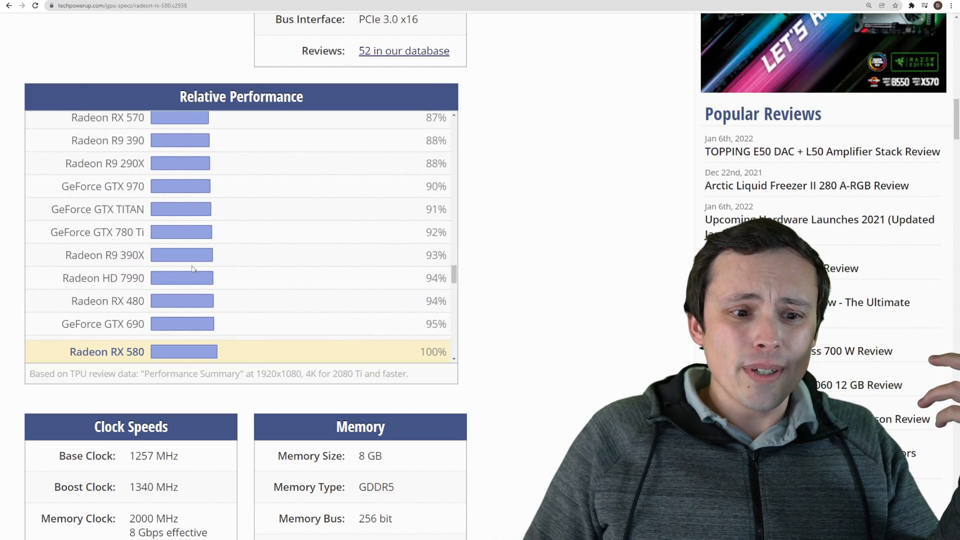
# Scroll down the Newegg MSI Mech RX 6500 XT 4GB page, out of stock at $269.99
pyautogui.scroll(-3)
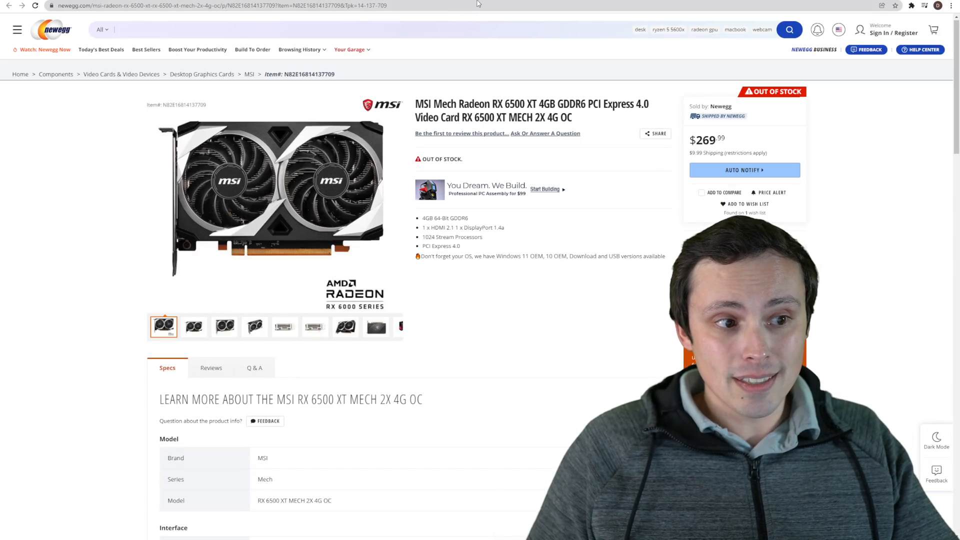
# Switch to the Gigabyte RX 6500 XT Gaming OC Newegg tab and scroll up its details
pyautogui.click(220, 6)
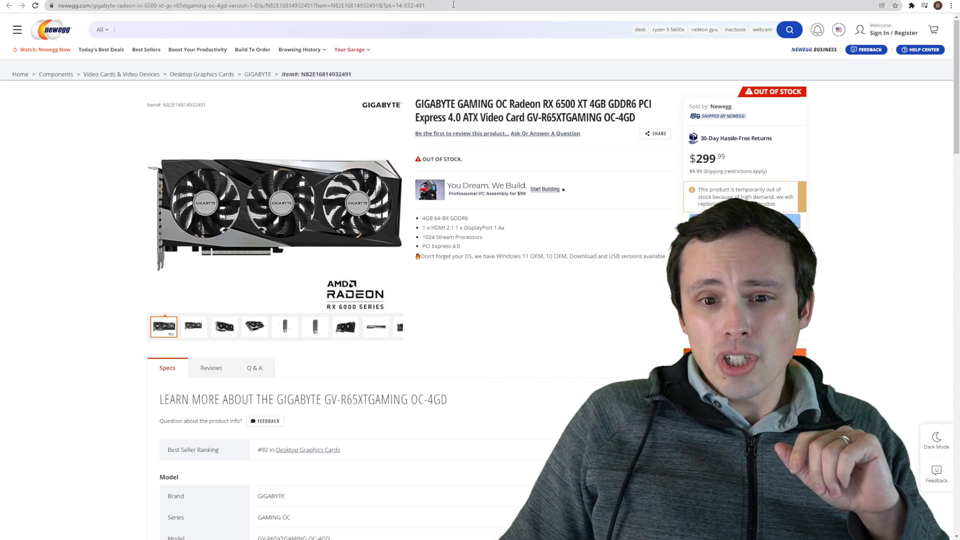
pyautogui.moveTo(122, 141)
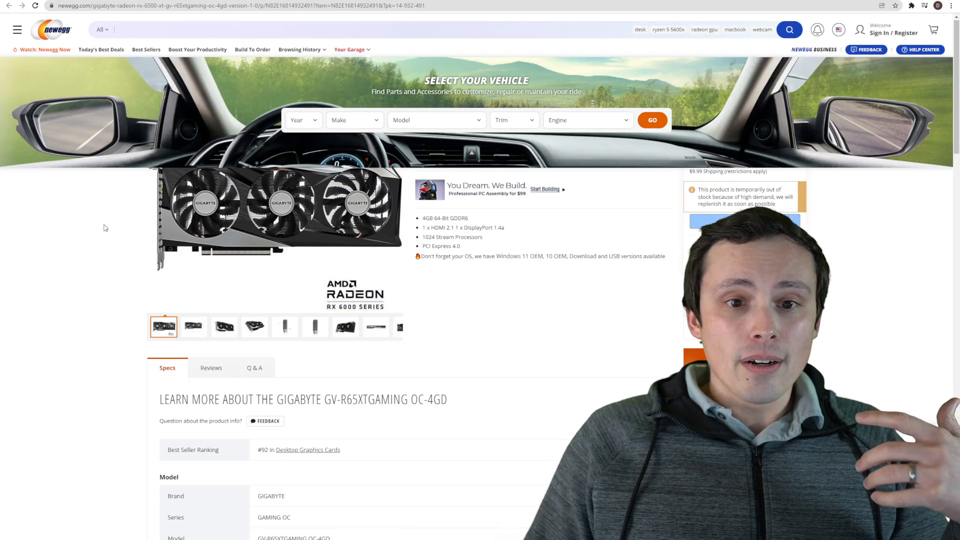
pyautogui.scroll(3)
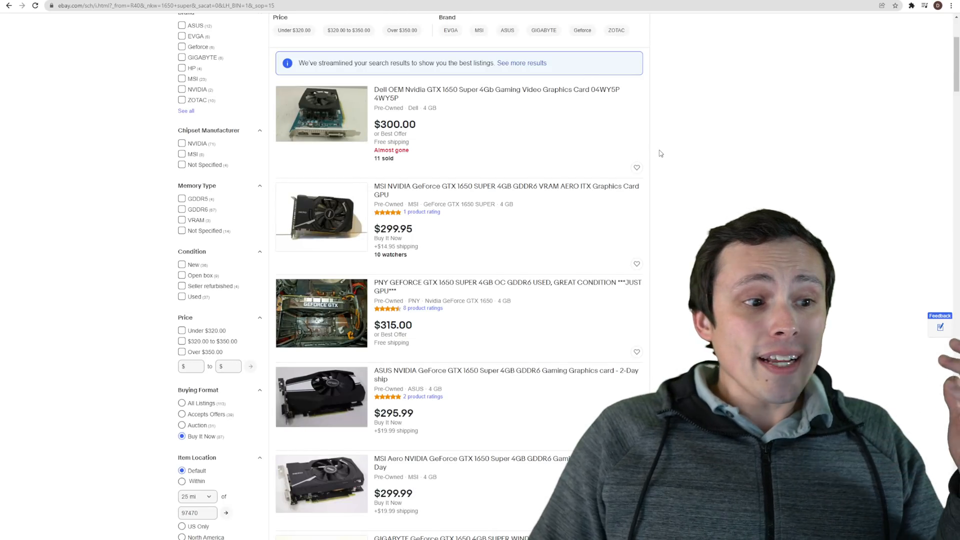
pyautogui.moveTo(651, 163)
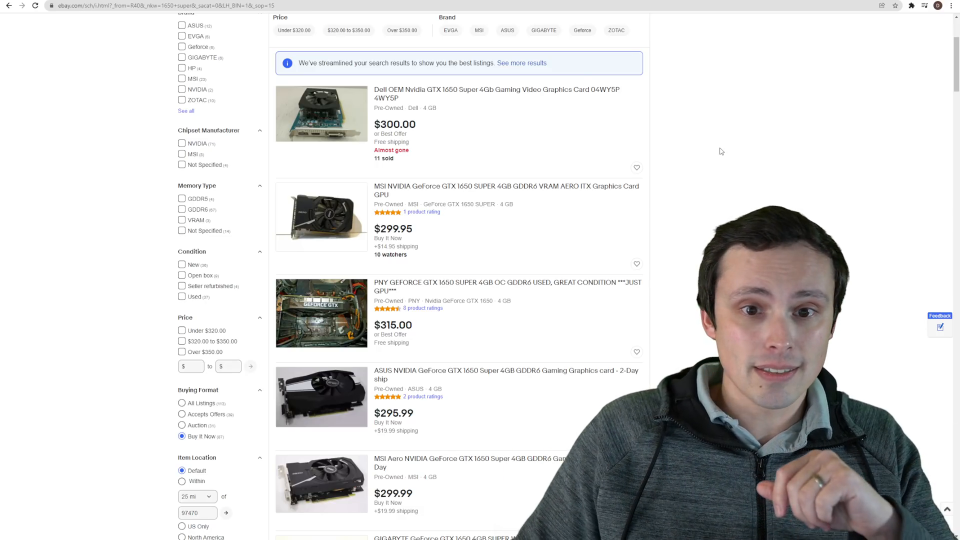
pyautogui.moveTo(441, 126)
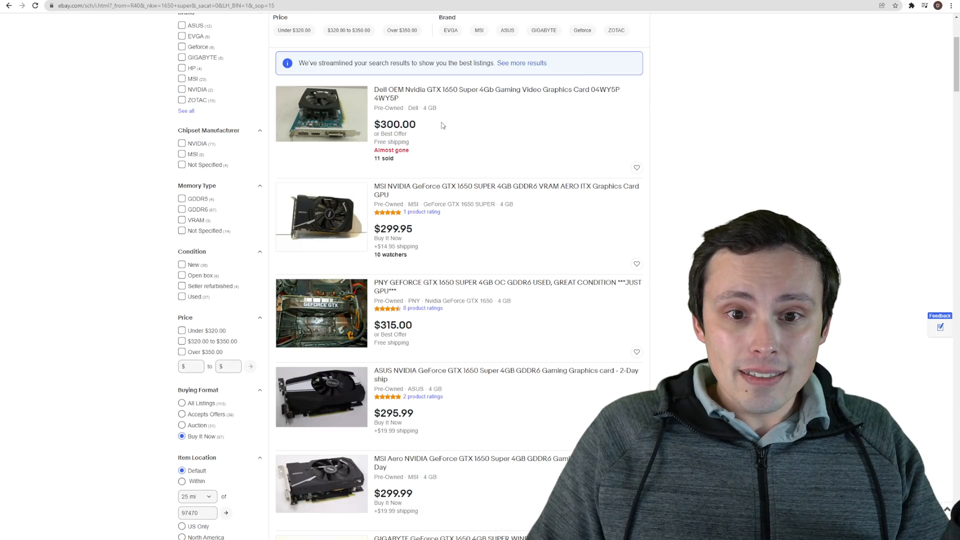
pyautogui.moveTo(467, 163)
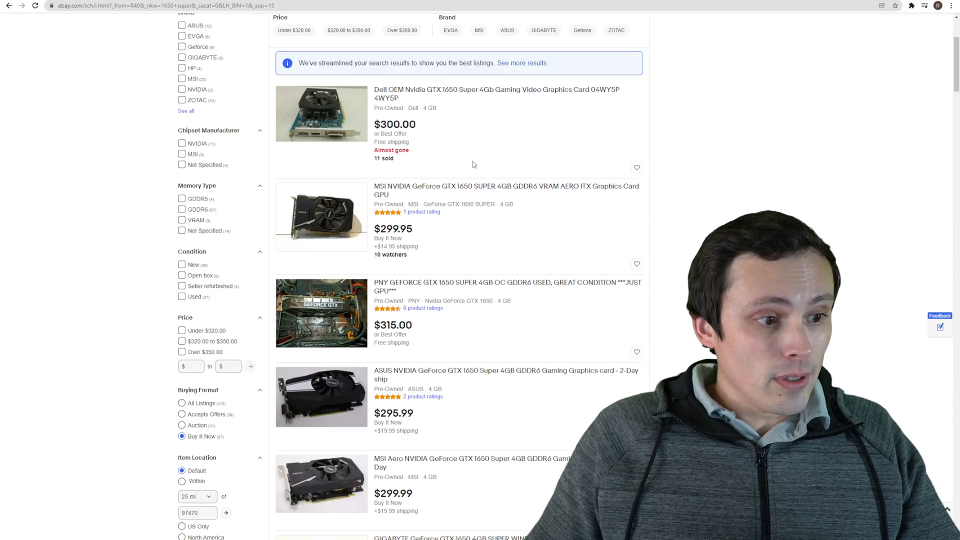
pyautogui.moveTo(494, 146)
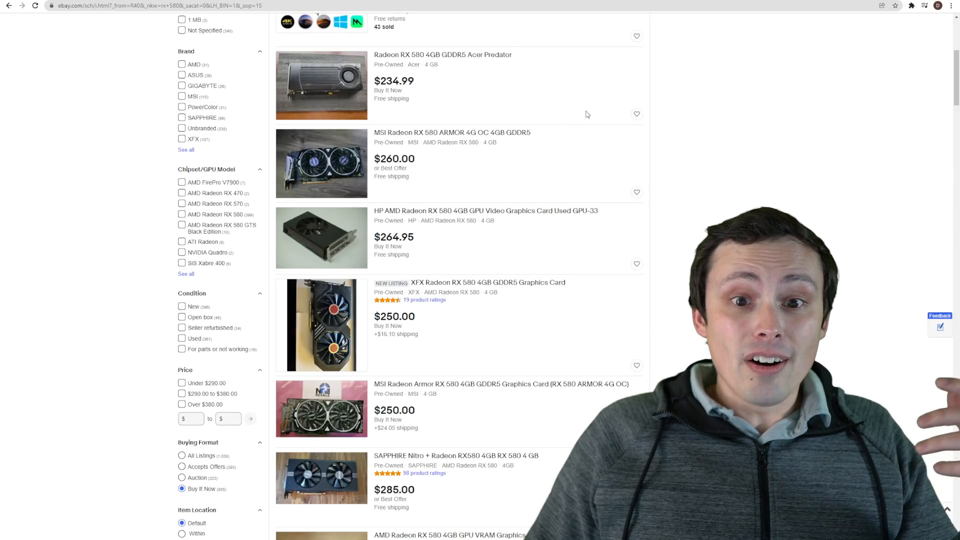
pyautogui.scroll(3)
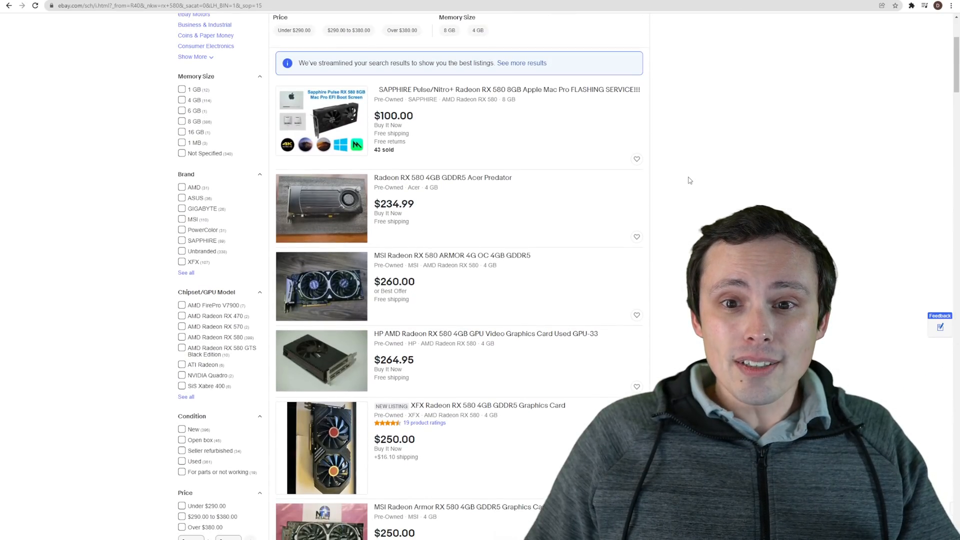
pyautogui.scroll(-3)
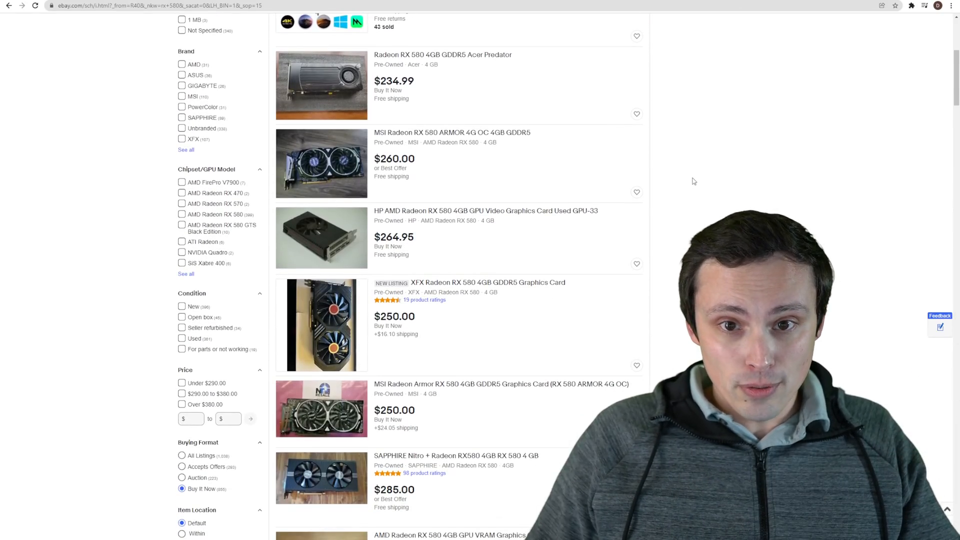
pyautogui.moveTo(670, 180)
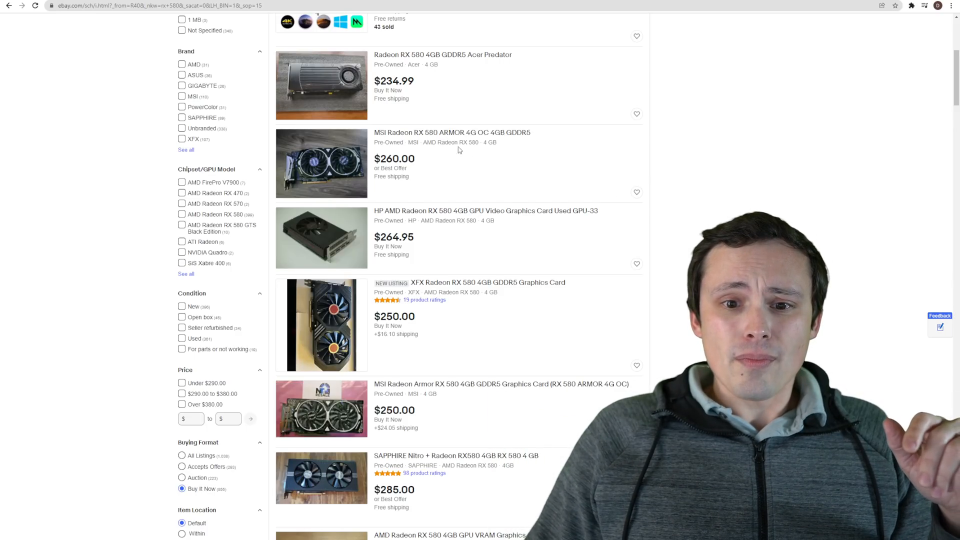
pyautogui.doubleClick(394, 159)
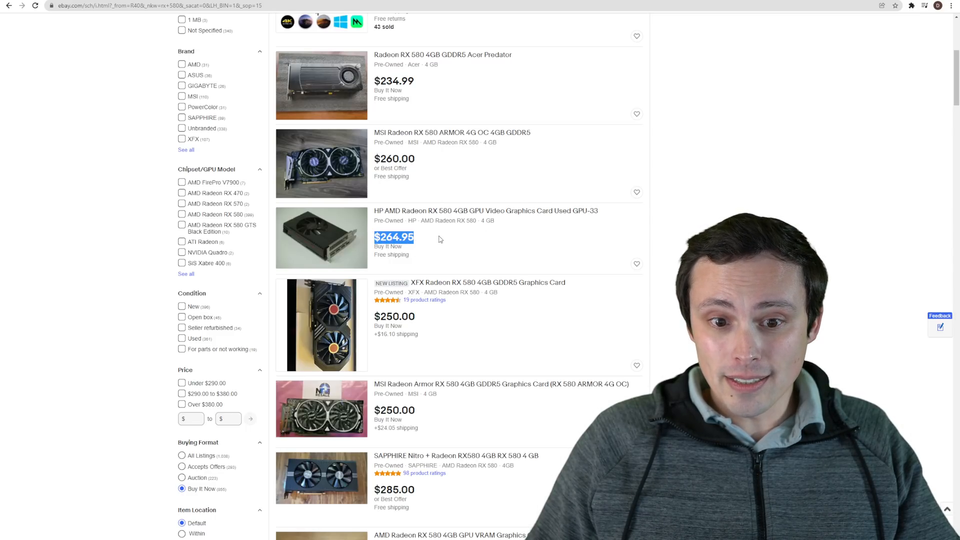
pyautogui.scroll(-3)
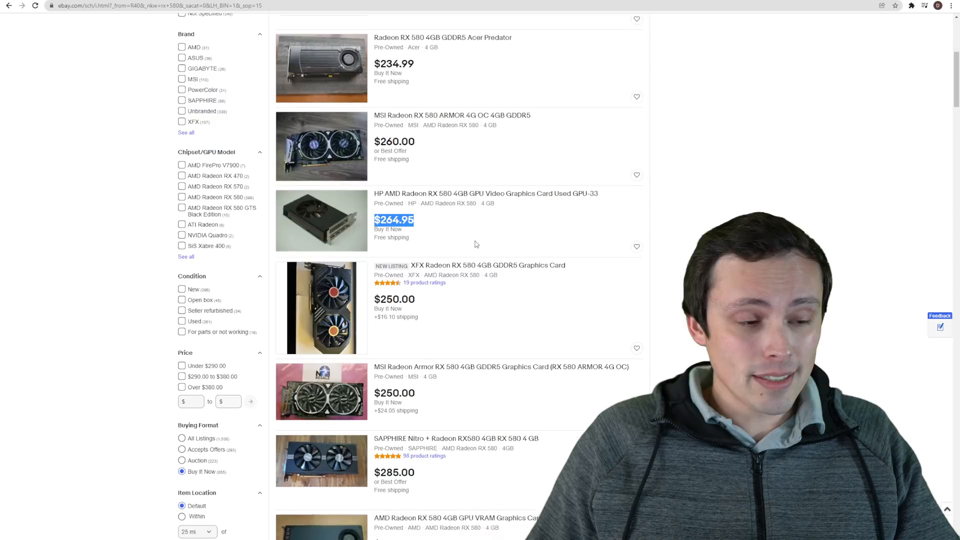
pyautogui.scroll(-3)
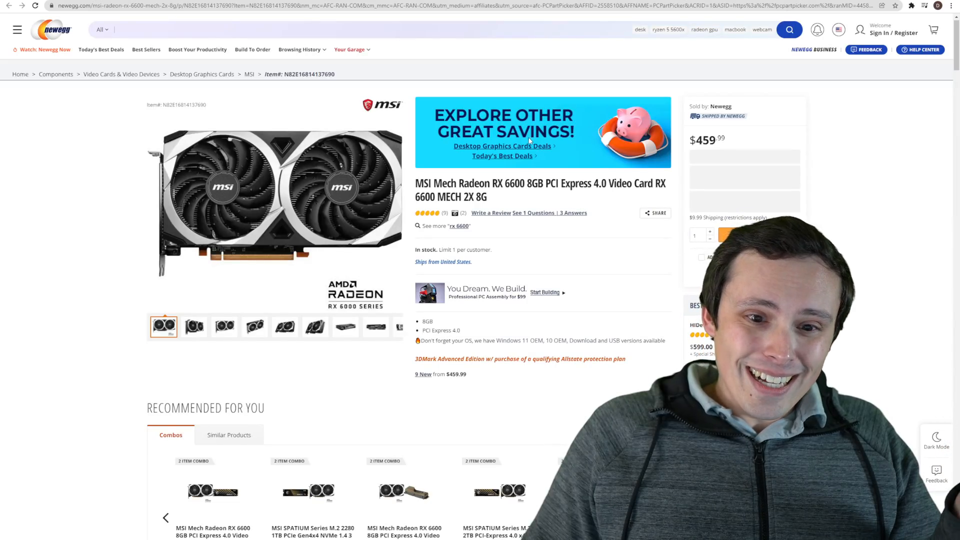
pyautogui.moveTo(522, 240)
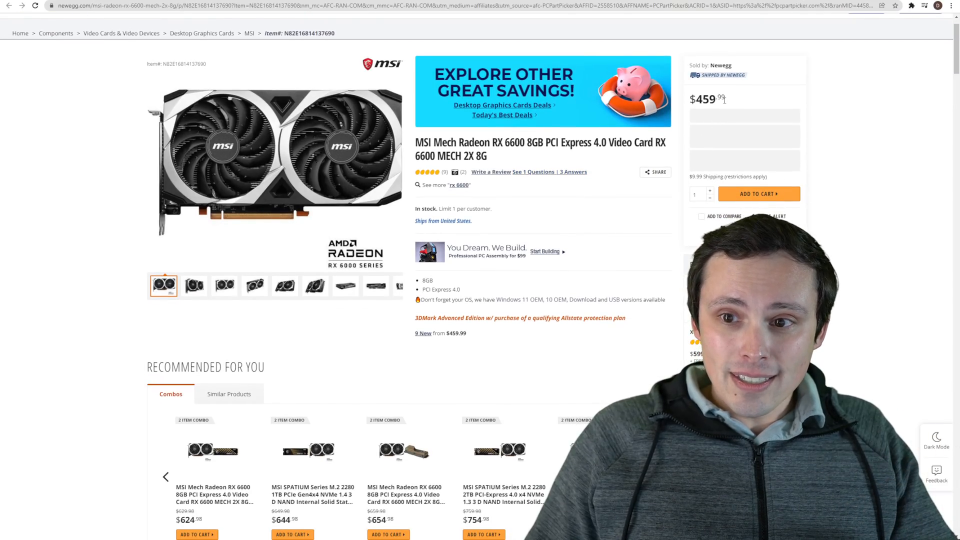
# Highlight the MSI Mech RX 6600 8GB's $459.99 price on Newegg
pyautogui.doubleClick(704, 99)
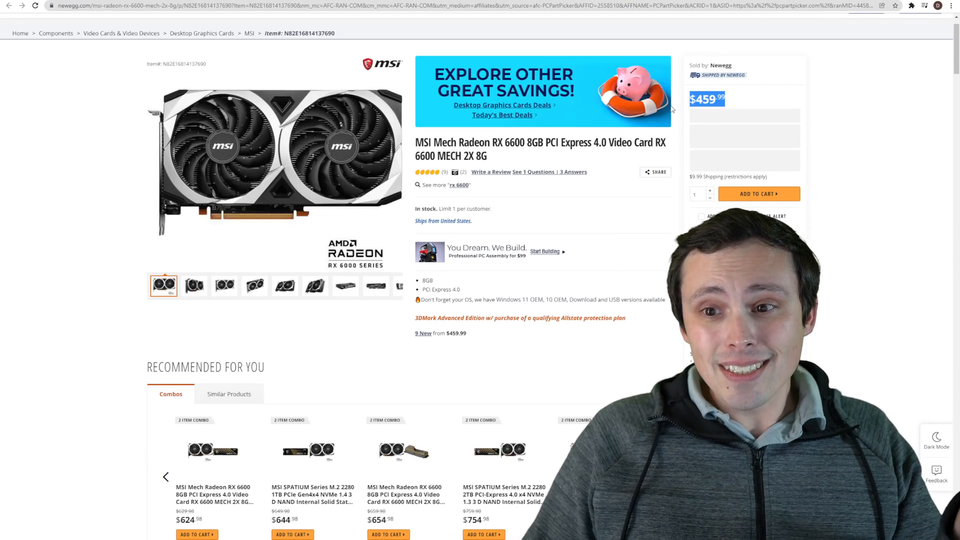
pyautogui.moveTo(617, 155)
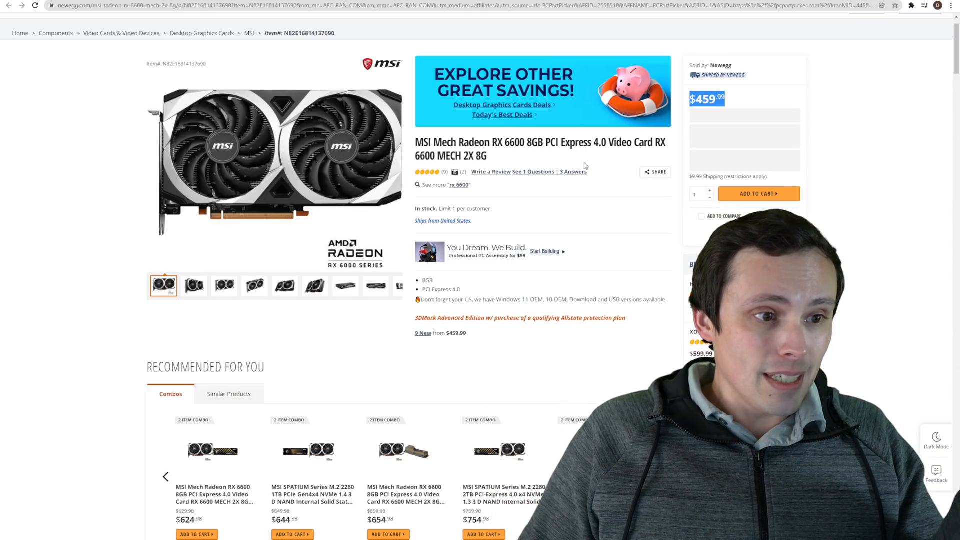
pyautogui.moveTo(845, 135)
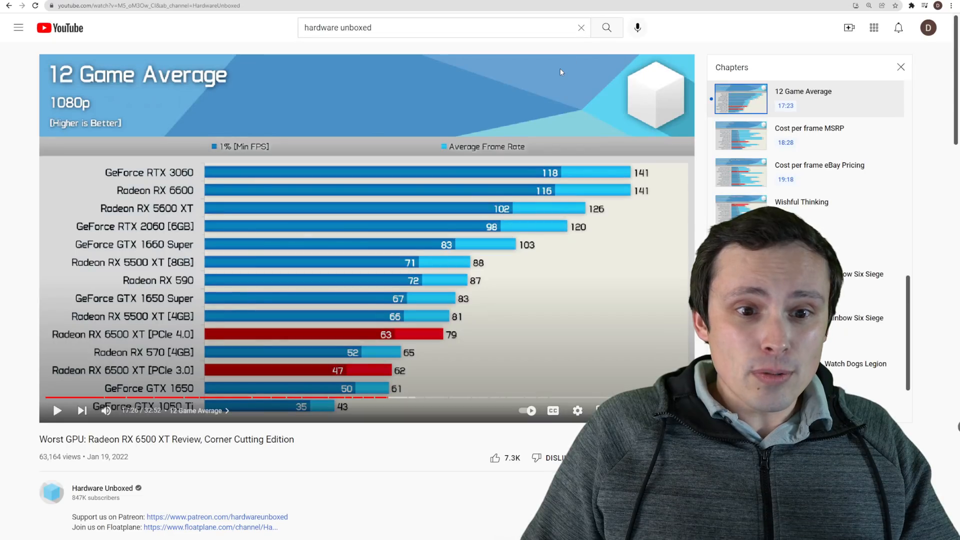
pyautogui.moveTo(184, 199)
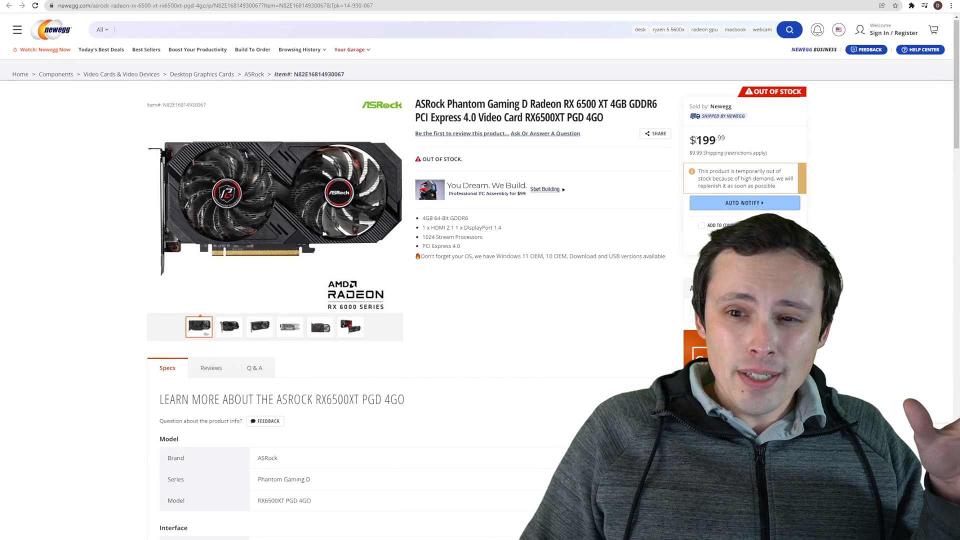
# Highlight text on the ASRock Phantom Gaming D RX 6500 XT page priced $199.99
pyautogui.doubleClick(709, 139)
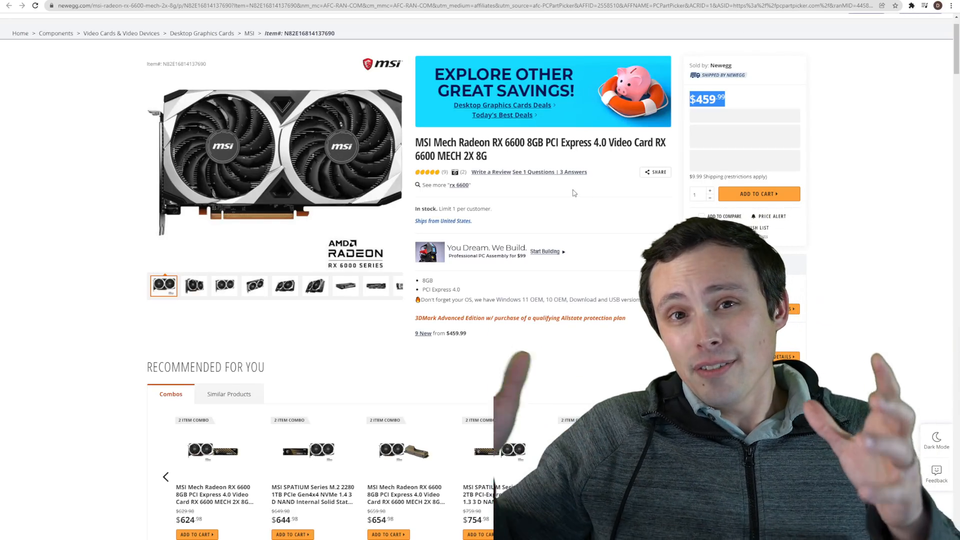
pyautogui.moveTo(559, 230)
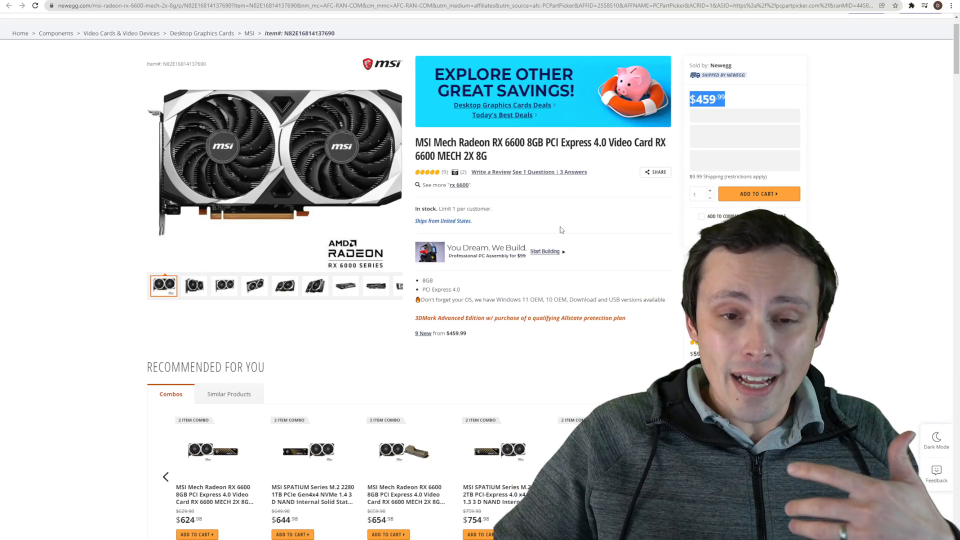
pyautogui.moveTo(587, 163)
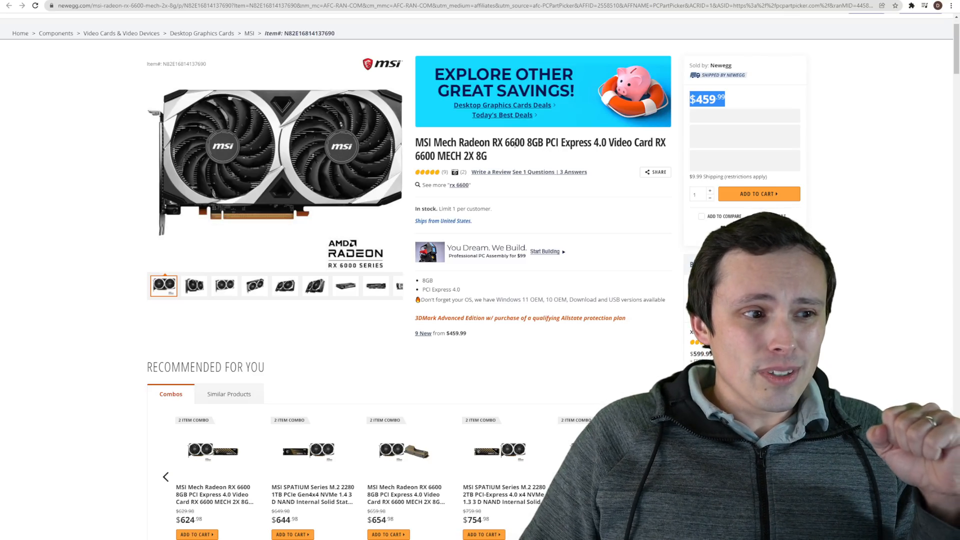
# Highlight the price area of the MSI Mech RX 6600 at $459.99 while discussing it
pyautogui.doubleClick(517, 142)
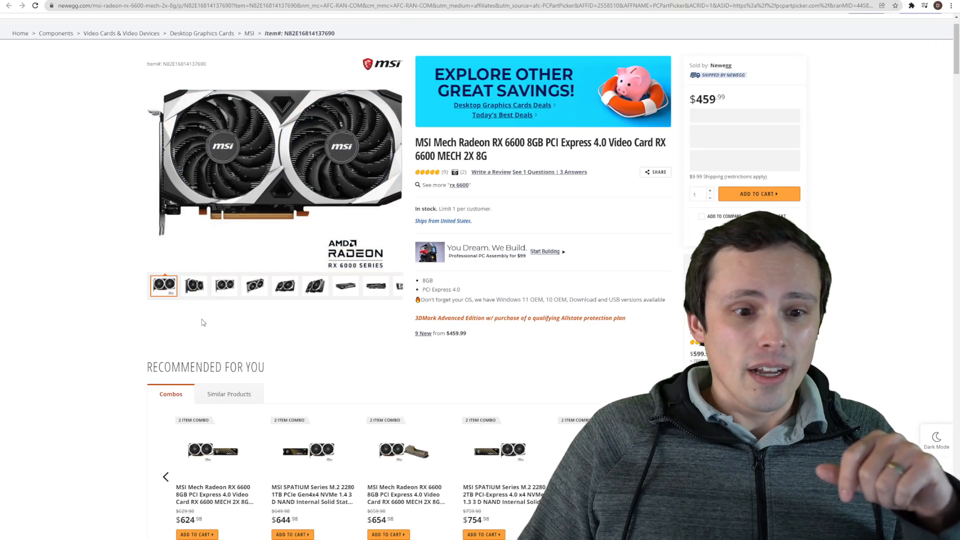
pyautogui.moveTo(539, 254)
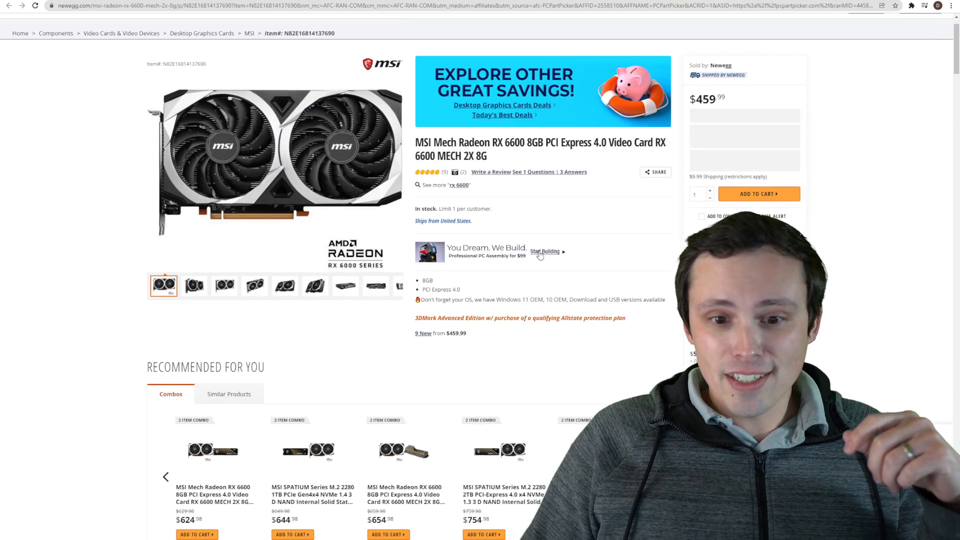
pyautogui.moveTo(623, 48)
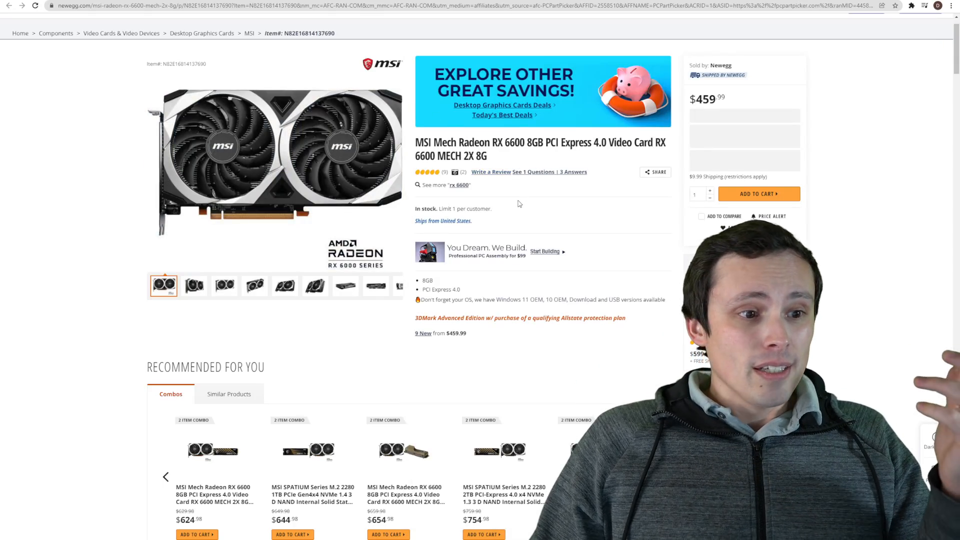
pyautogui.doubleClick(704, 99)
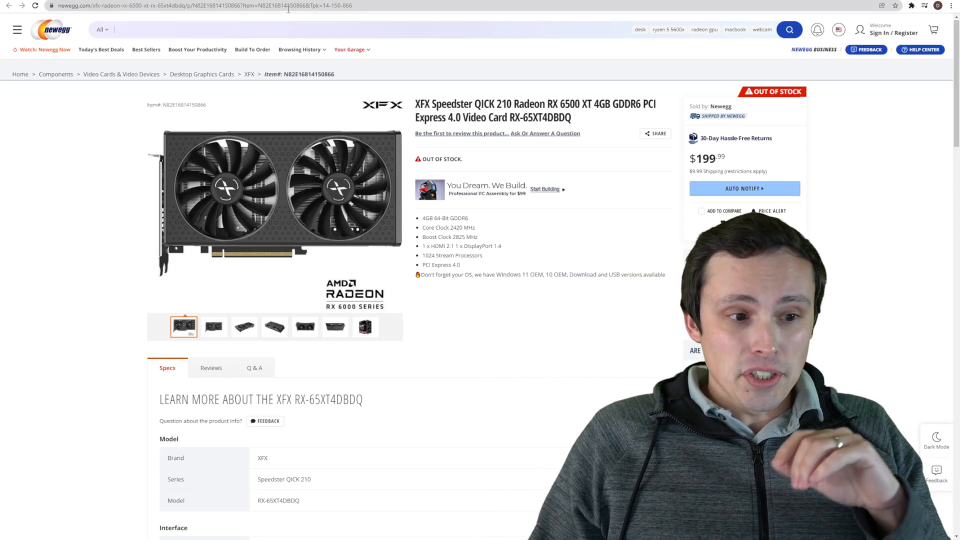
# Highlight the XFX Speedster QICK 210 RX 6500 XT's $199.99 price
pyautogui.doubleClick(706, 157)
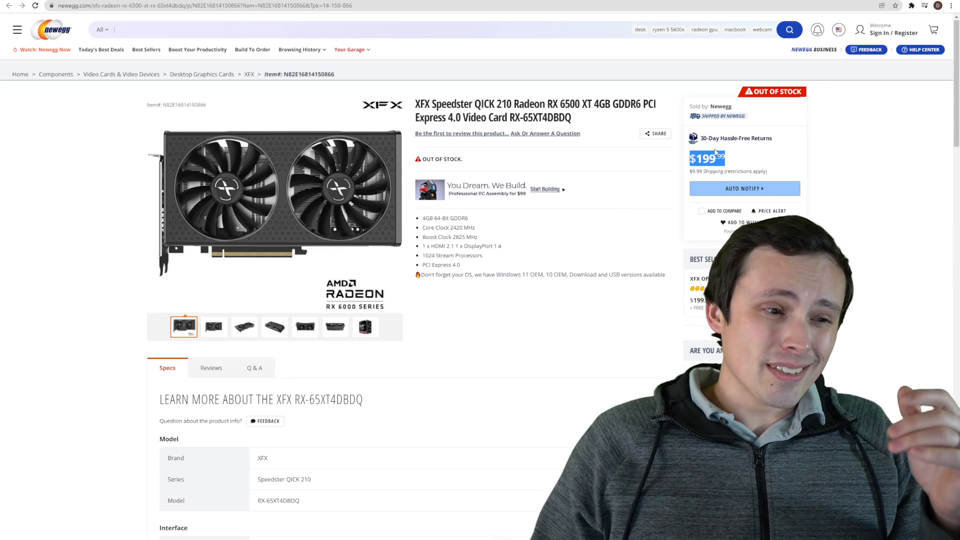
pyautogui.moveTo(737, 138)
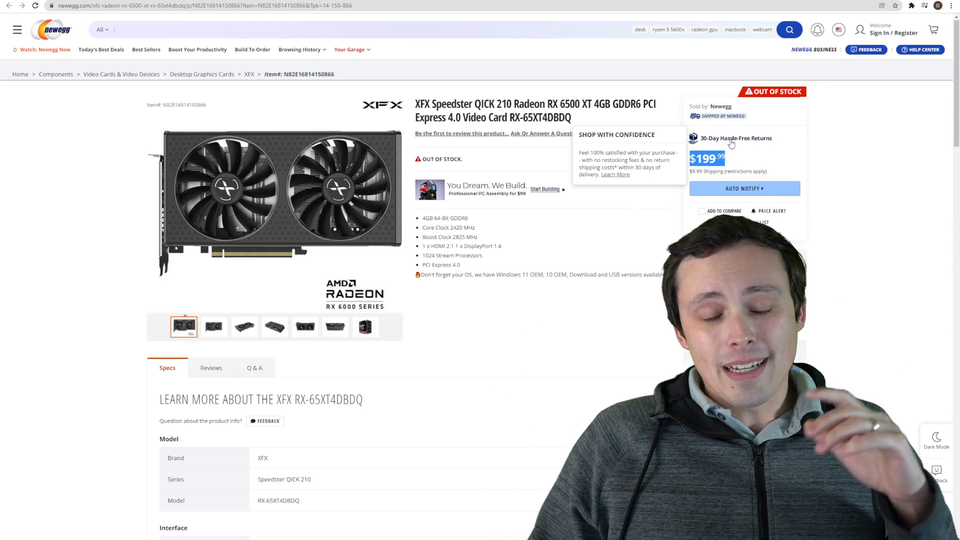